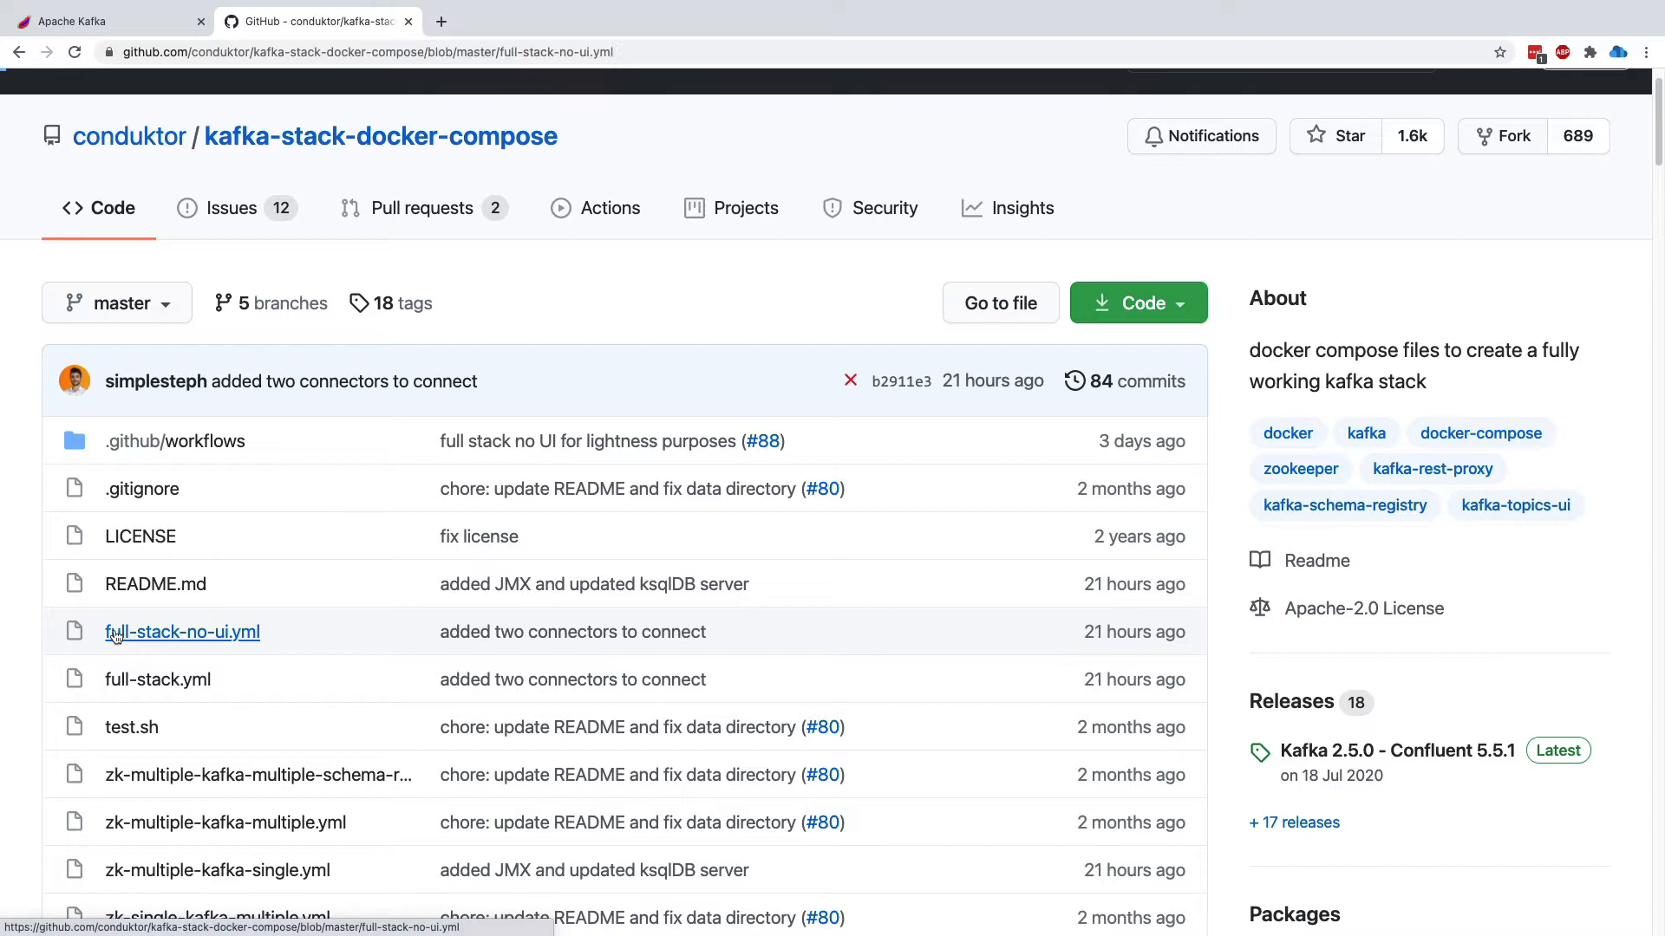
Review full-stack-no-ui.yml from its top services down to the final ksqldb-server definition
click(182, 632)
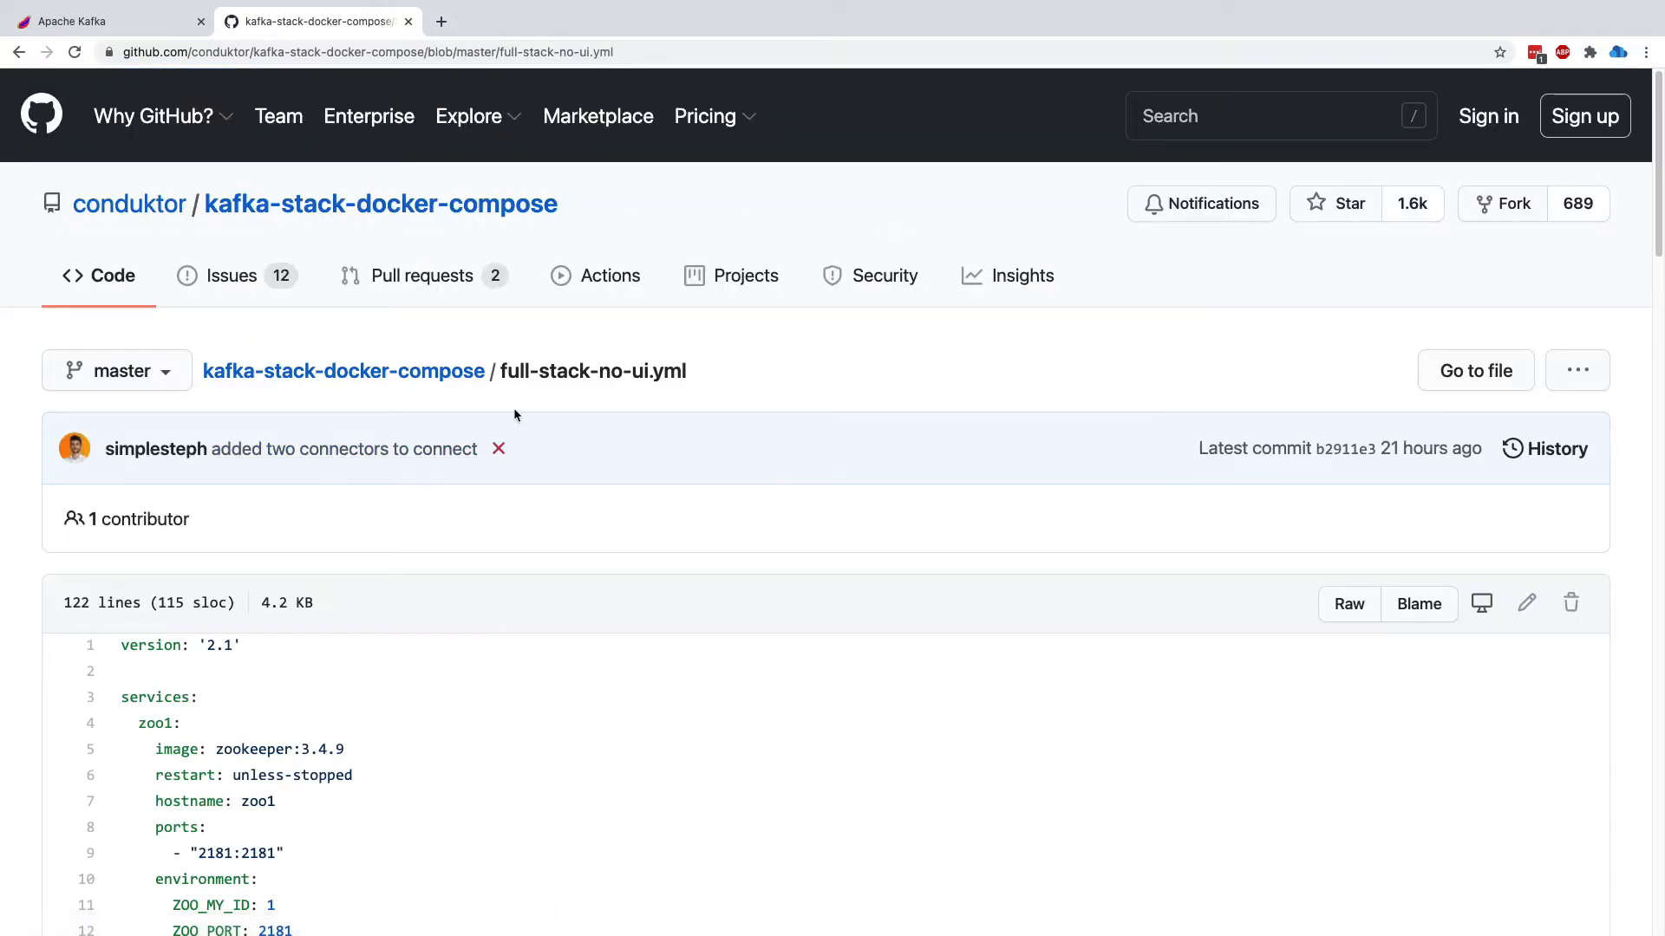
scroll(down, 3)
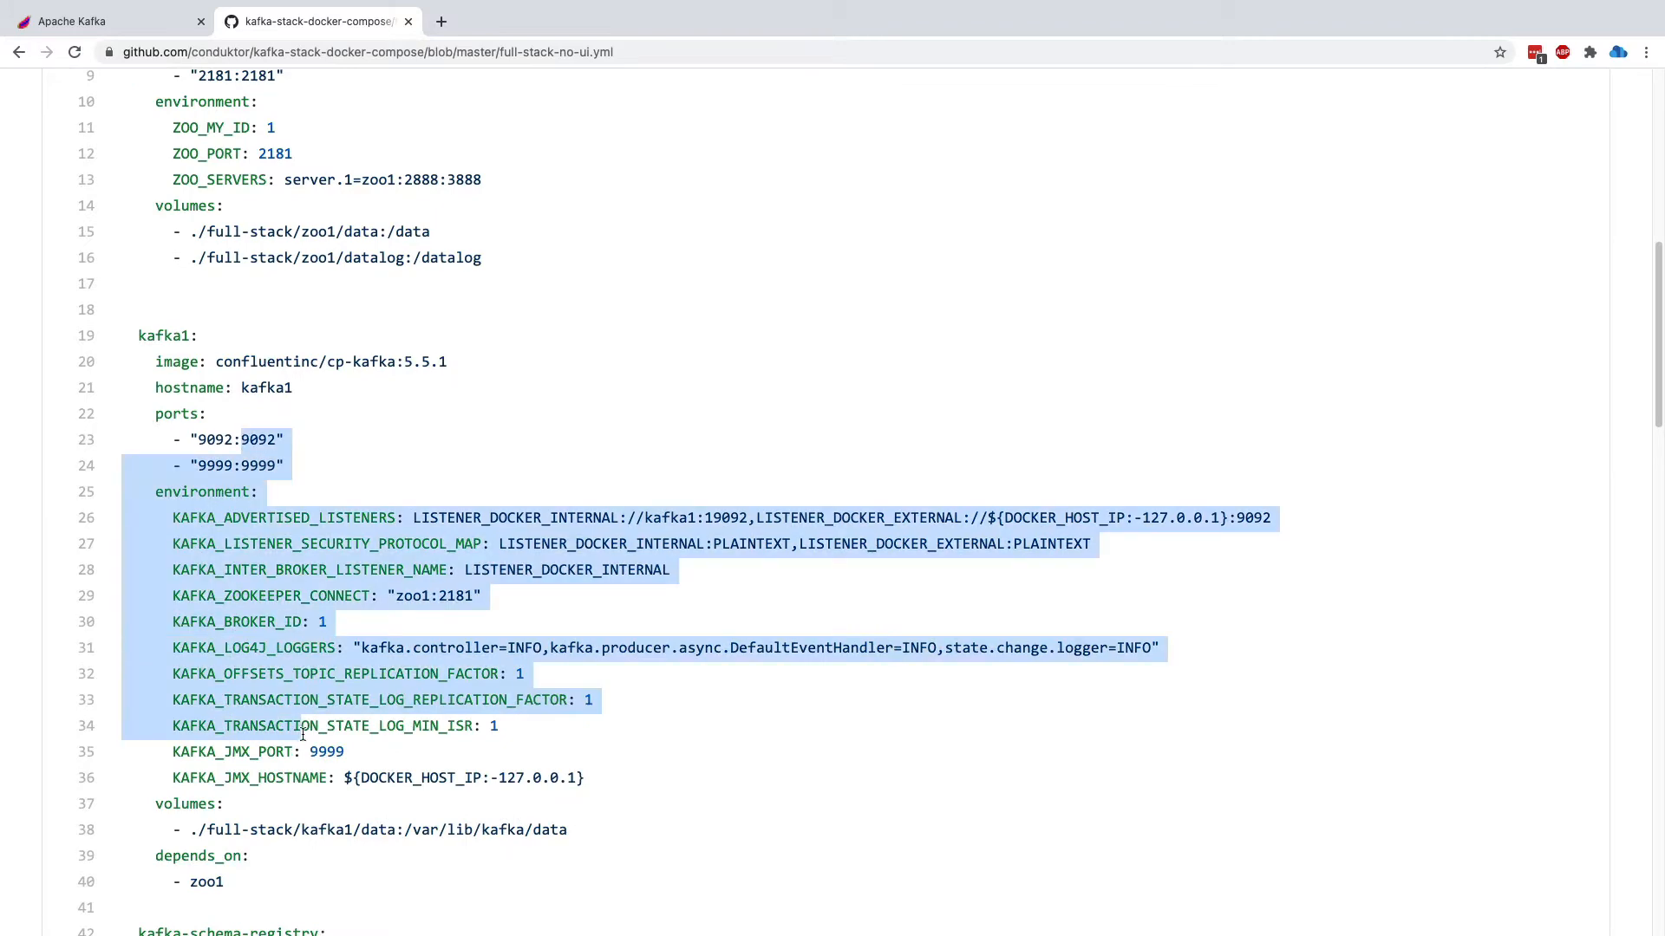
scroll(down, 3)
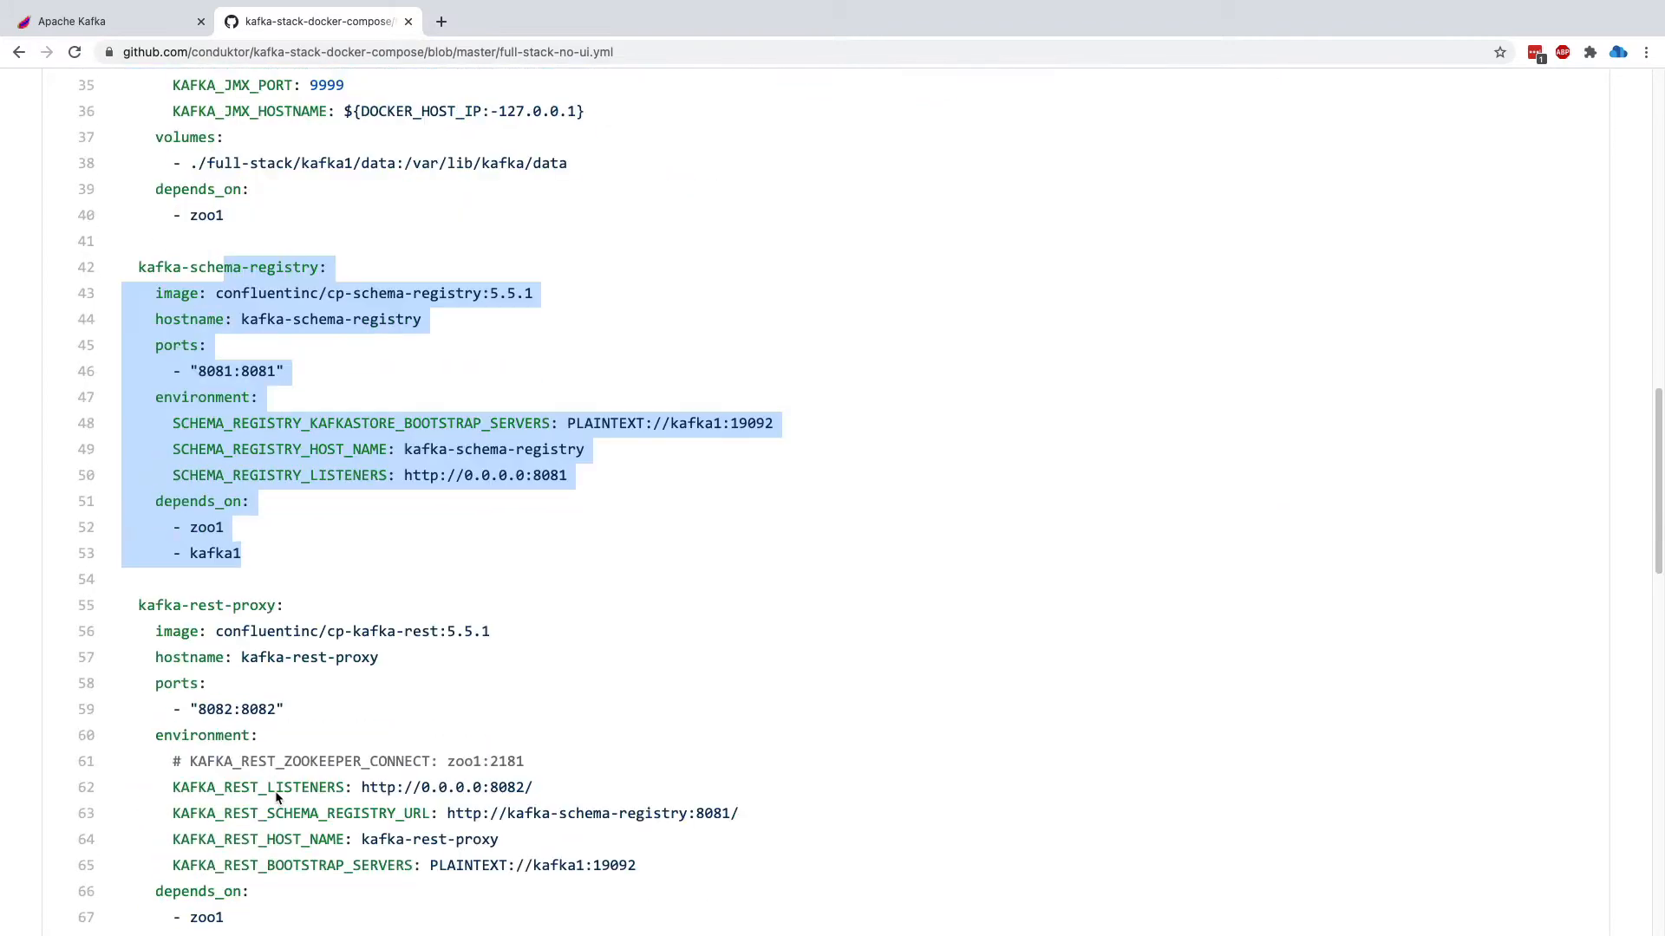
scroll(down, 3)
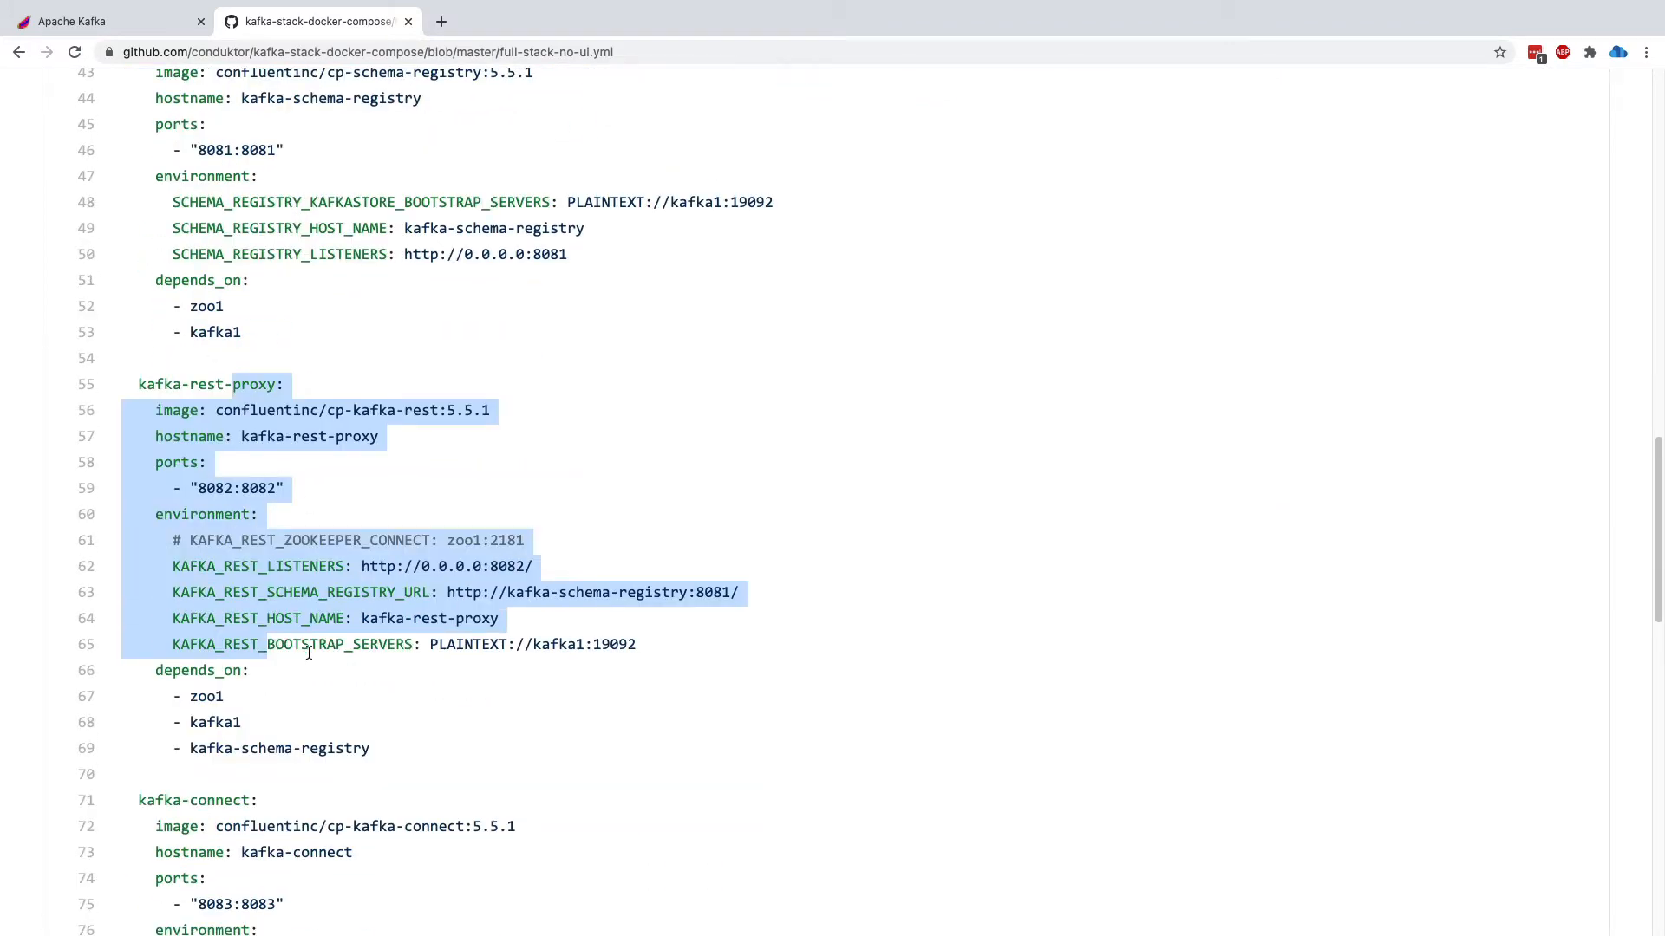
scroll(down, 3)
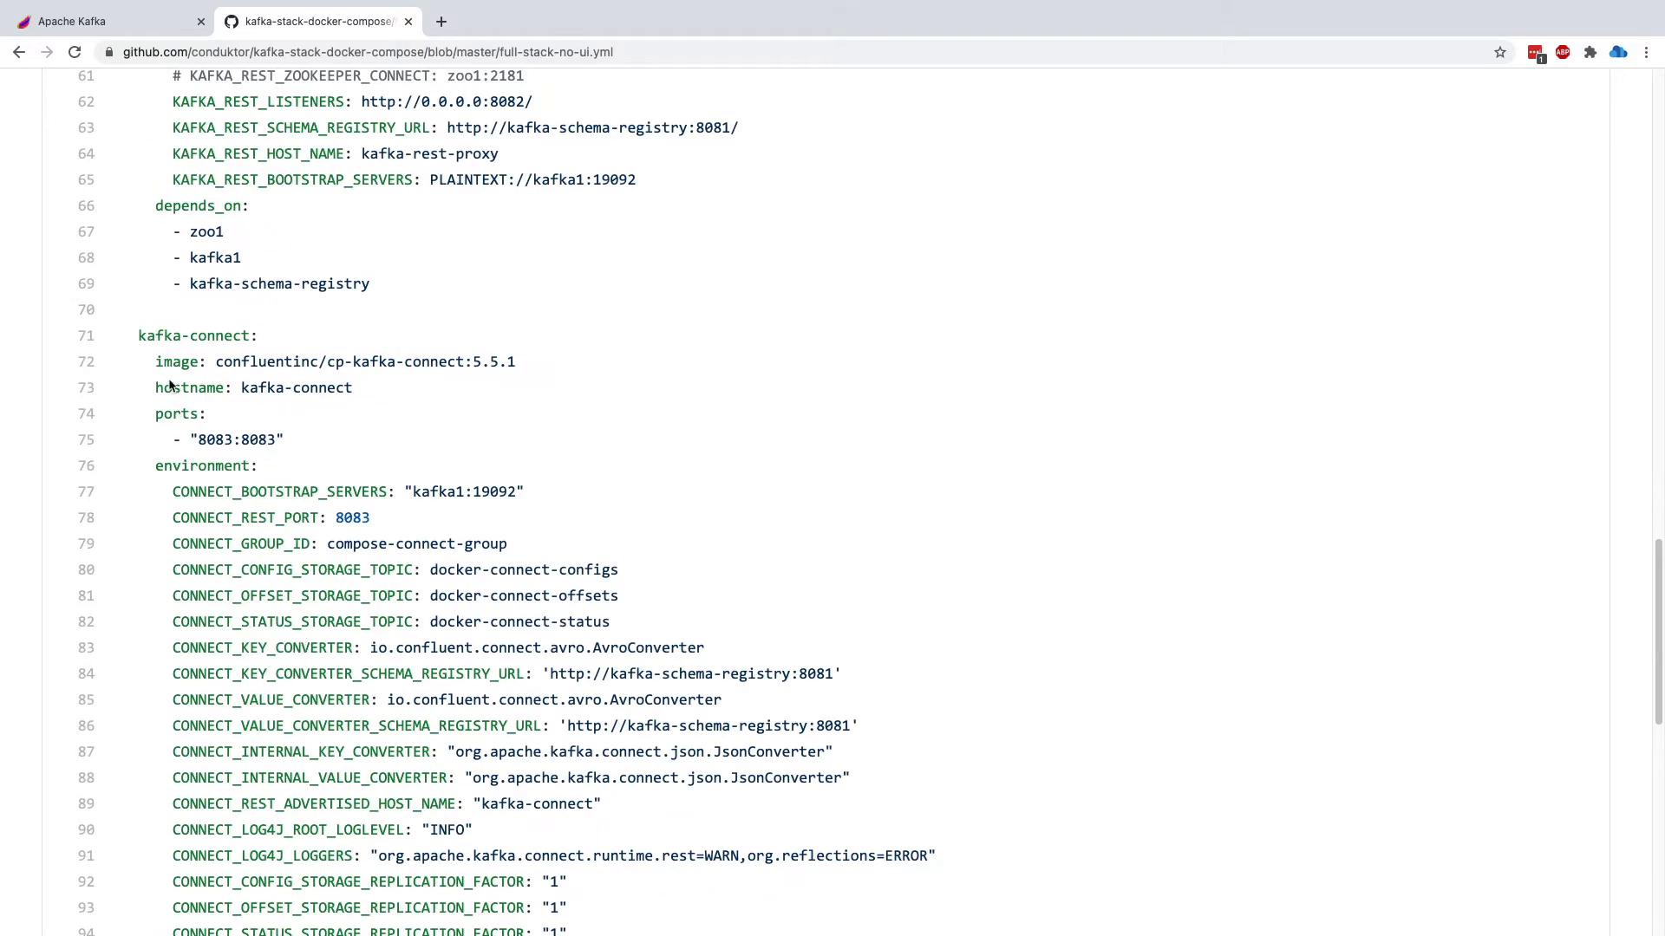
scroll(down, 3)
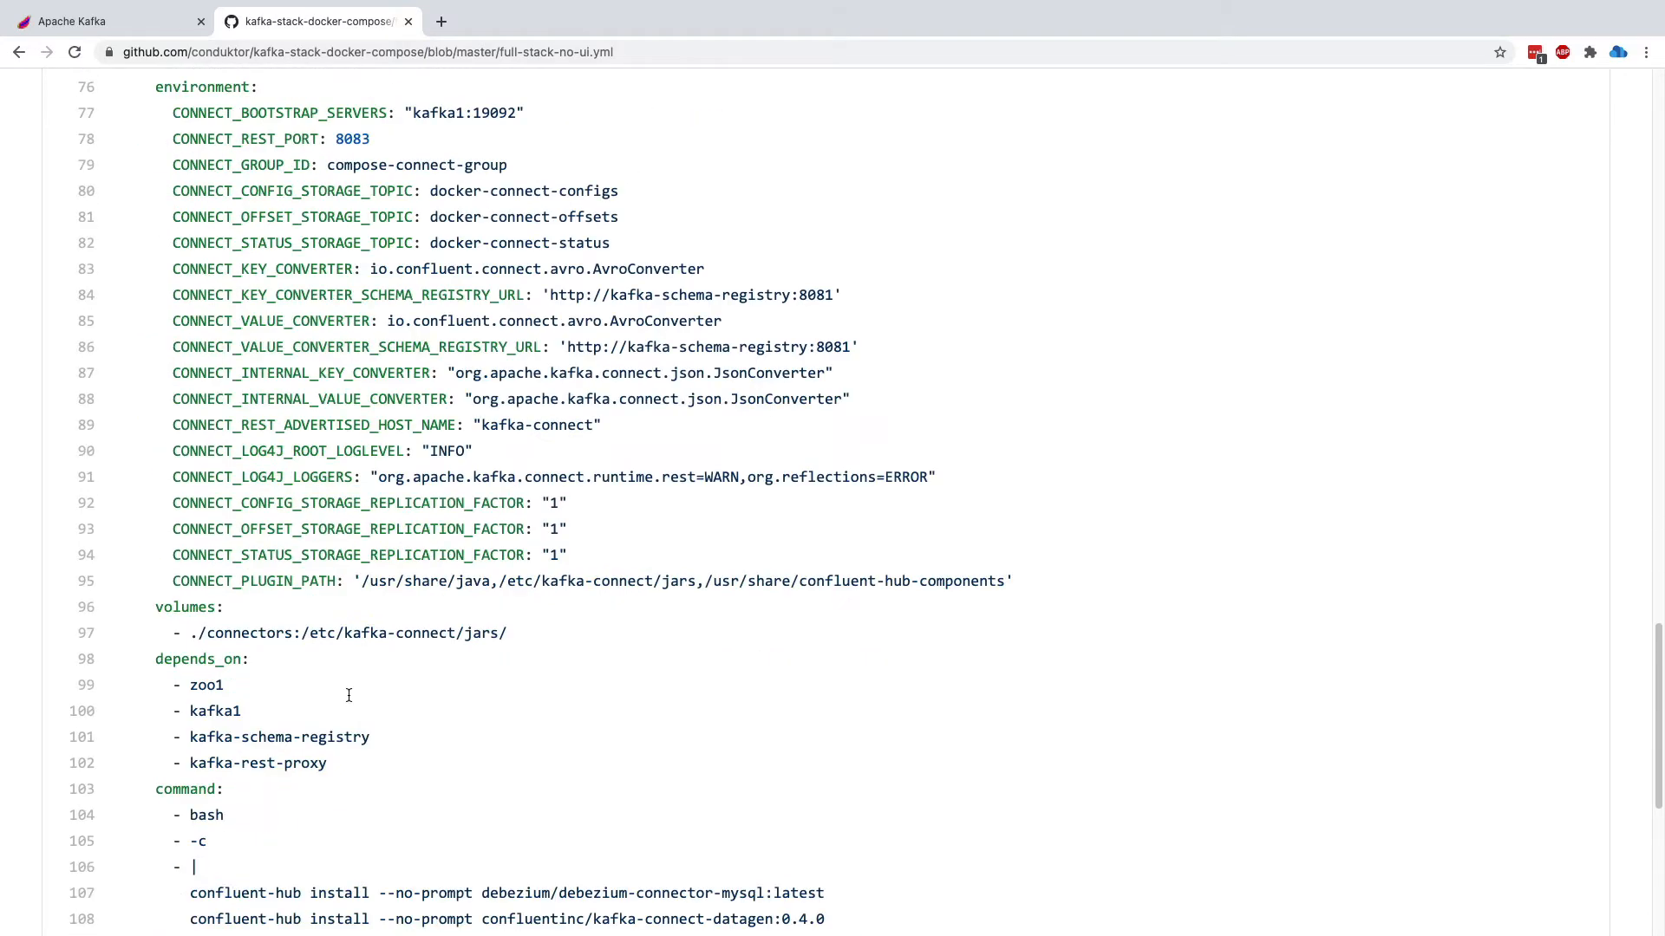
scroll(down, 3)
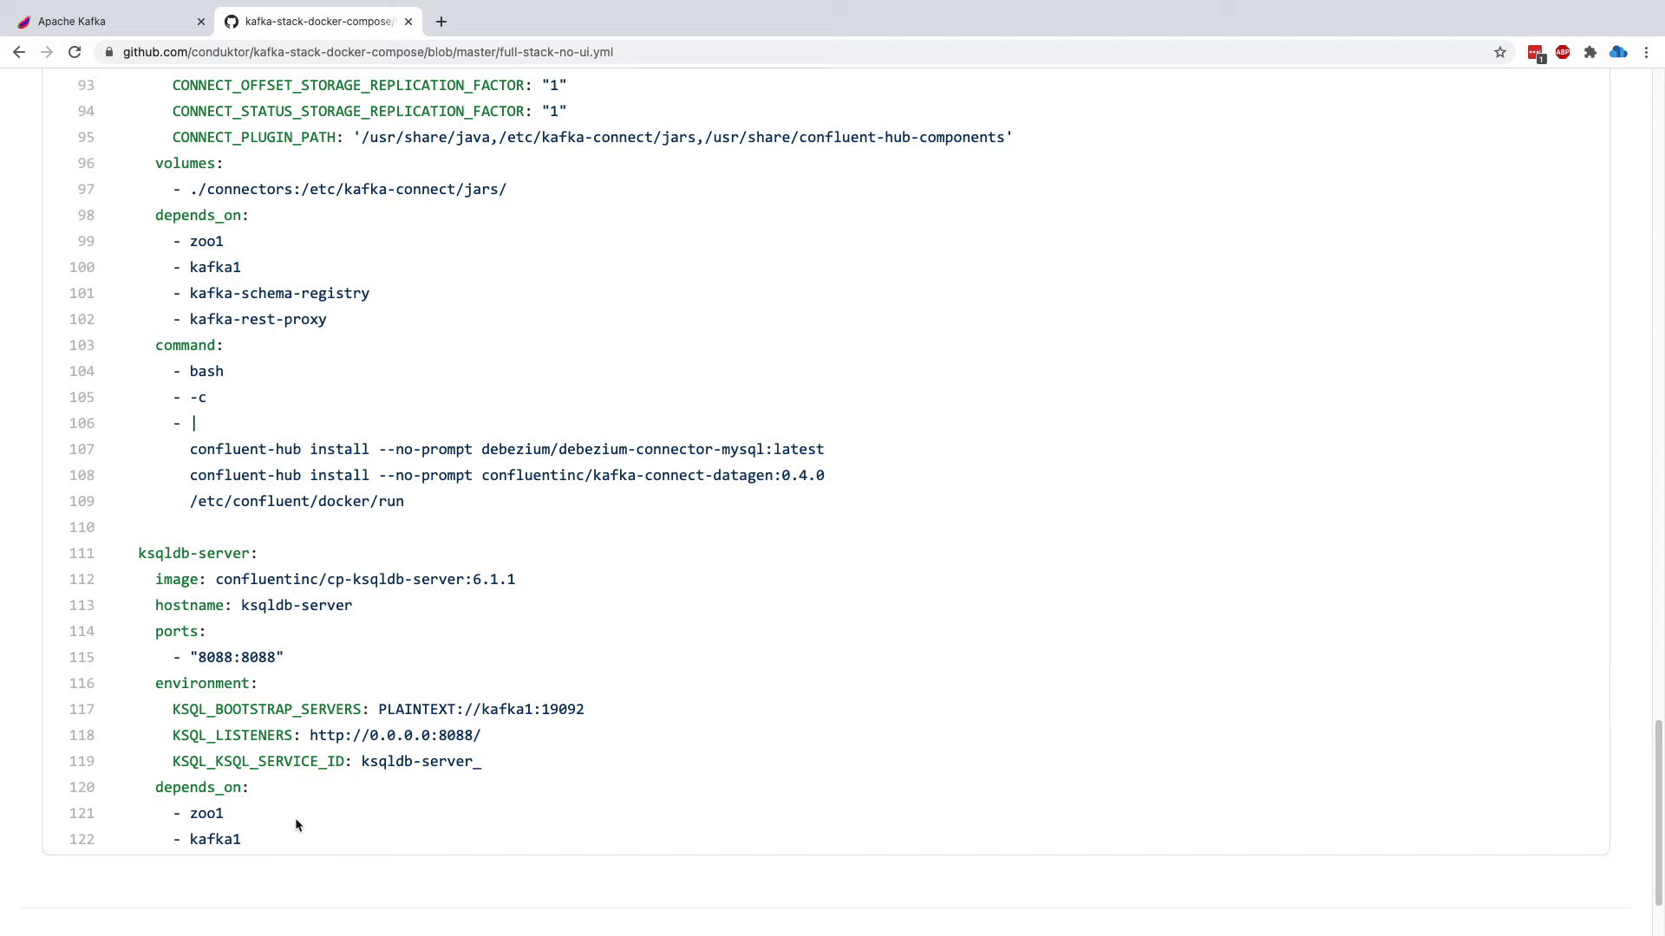
mouse_move(121, 491)
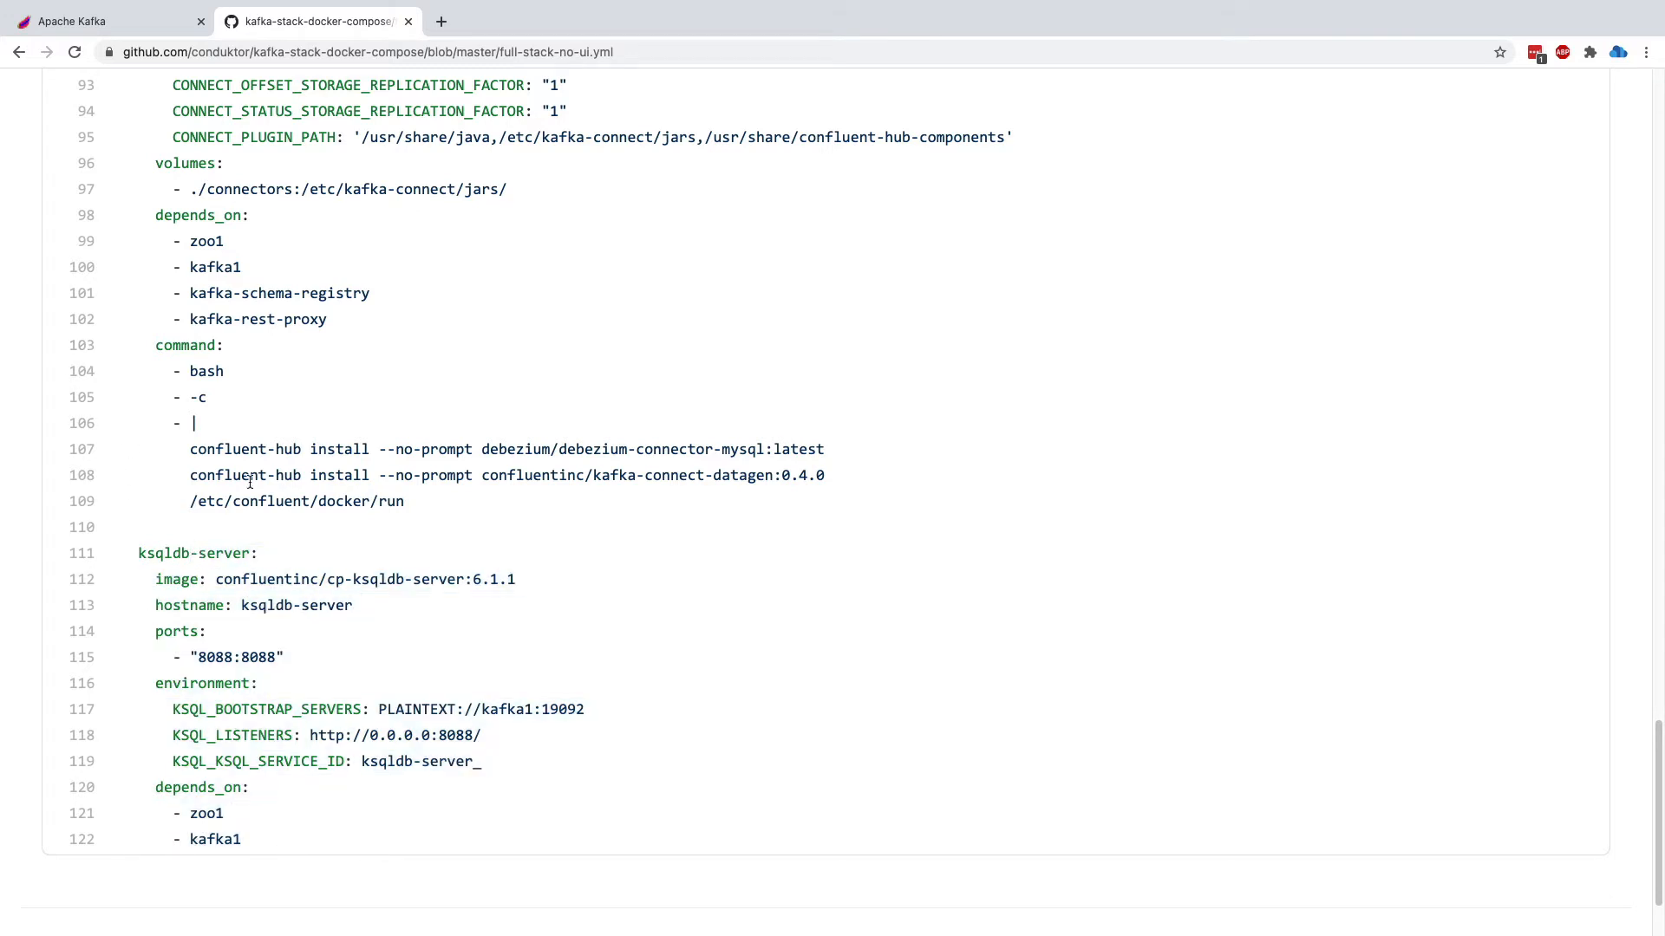
mouse_move(162, 125)
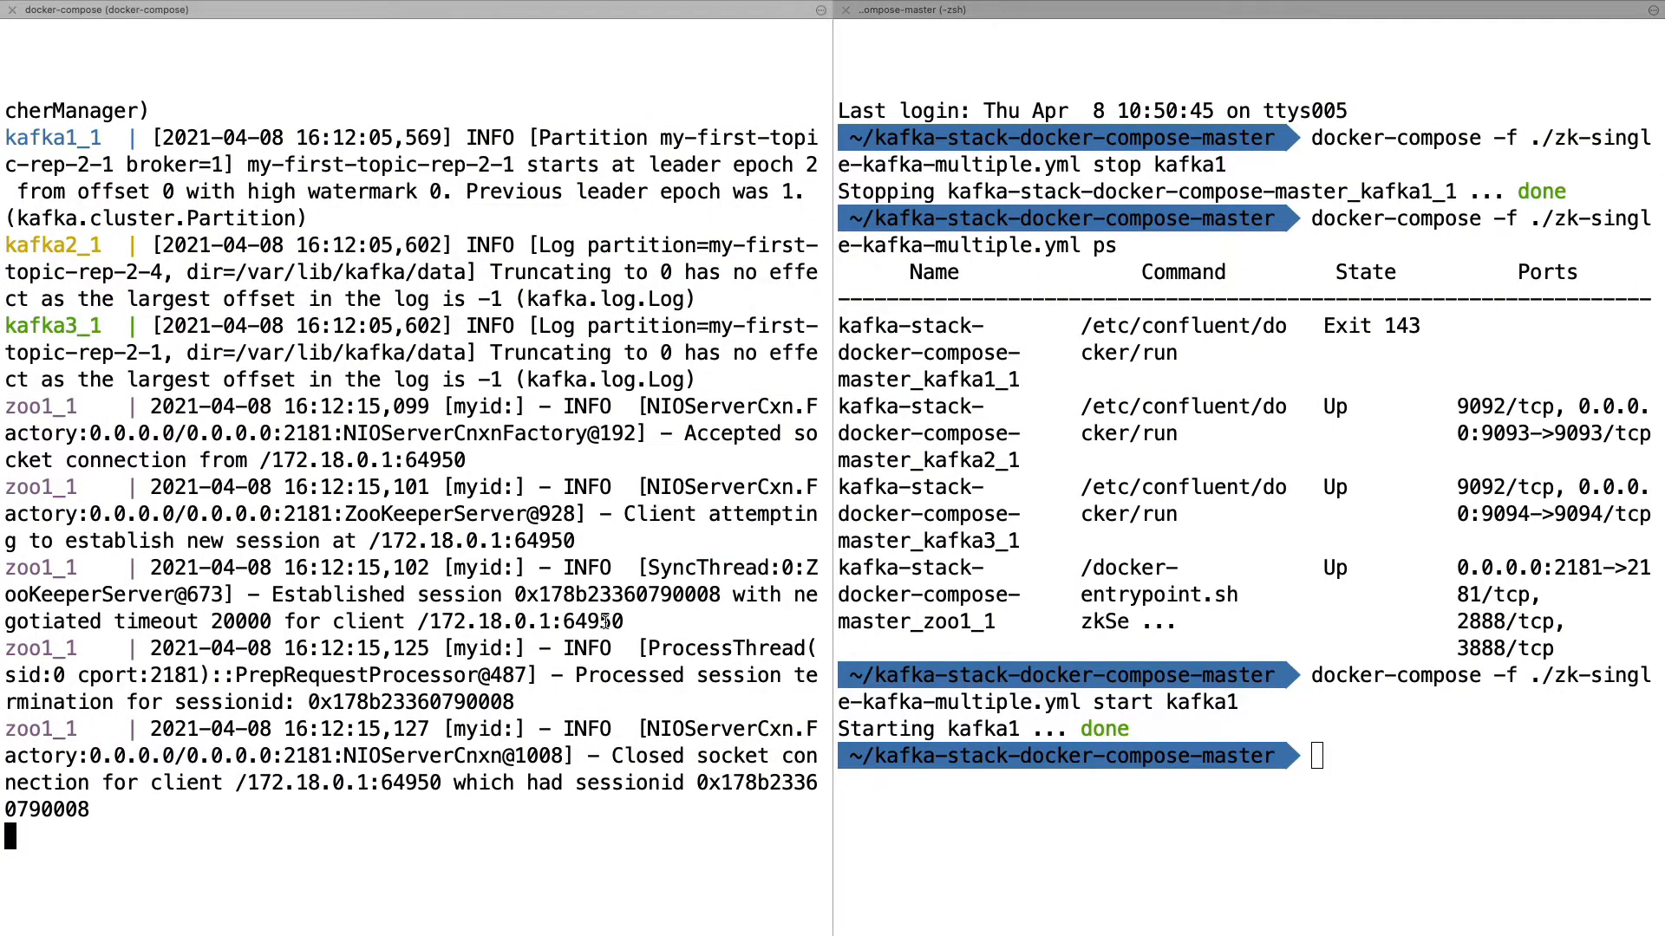
Stop the running ZooKeeper and three-broker cluster with Ctrl+C in the compose pane
key(ctrl+c)
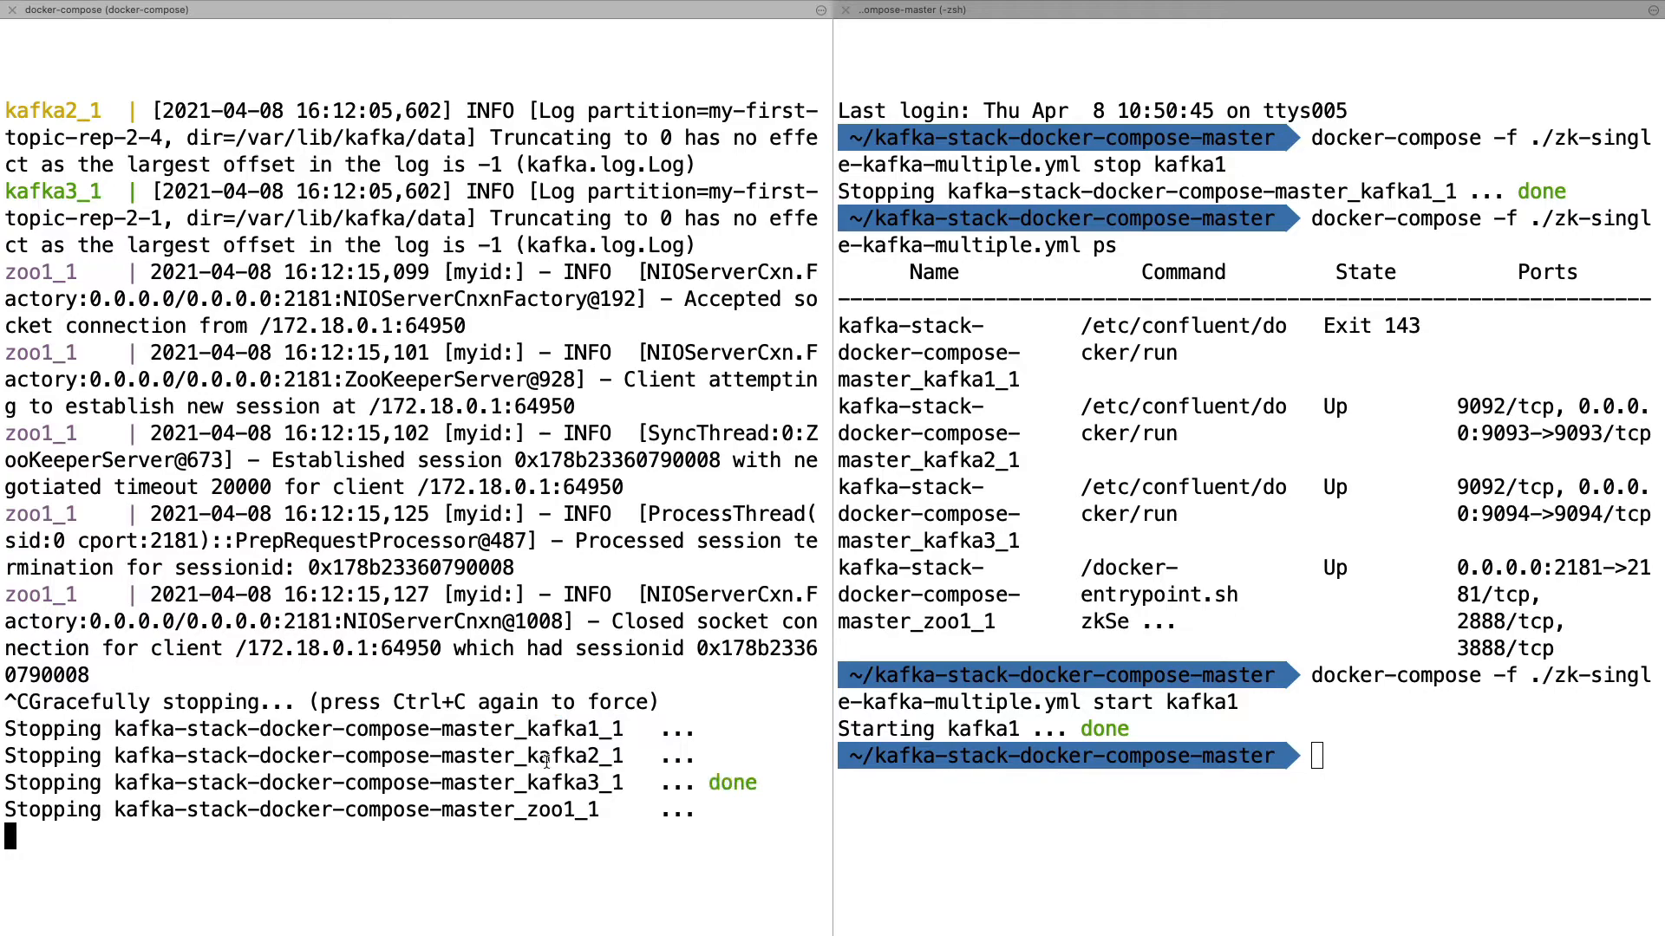
mouse_move(1229, 661)
text(docker-compose -f ./fu up)
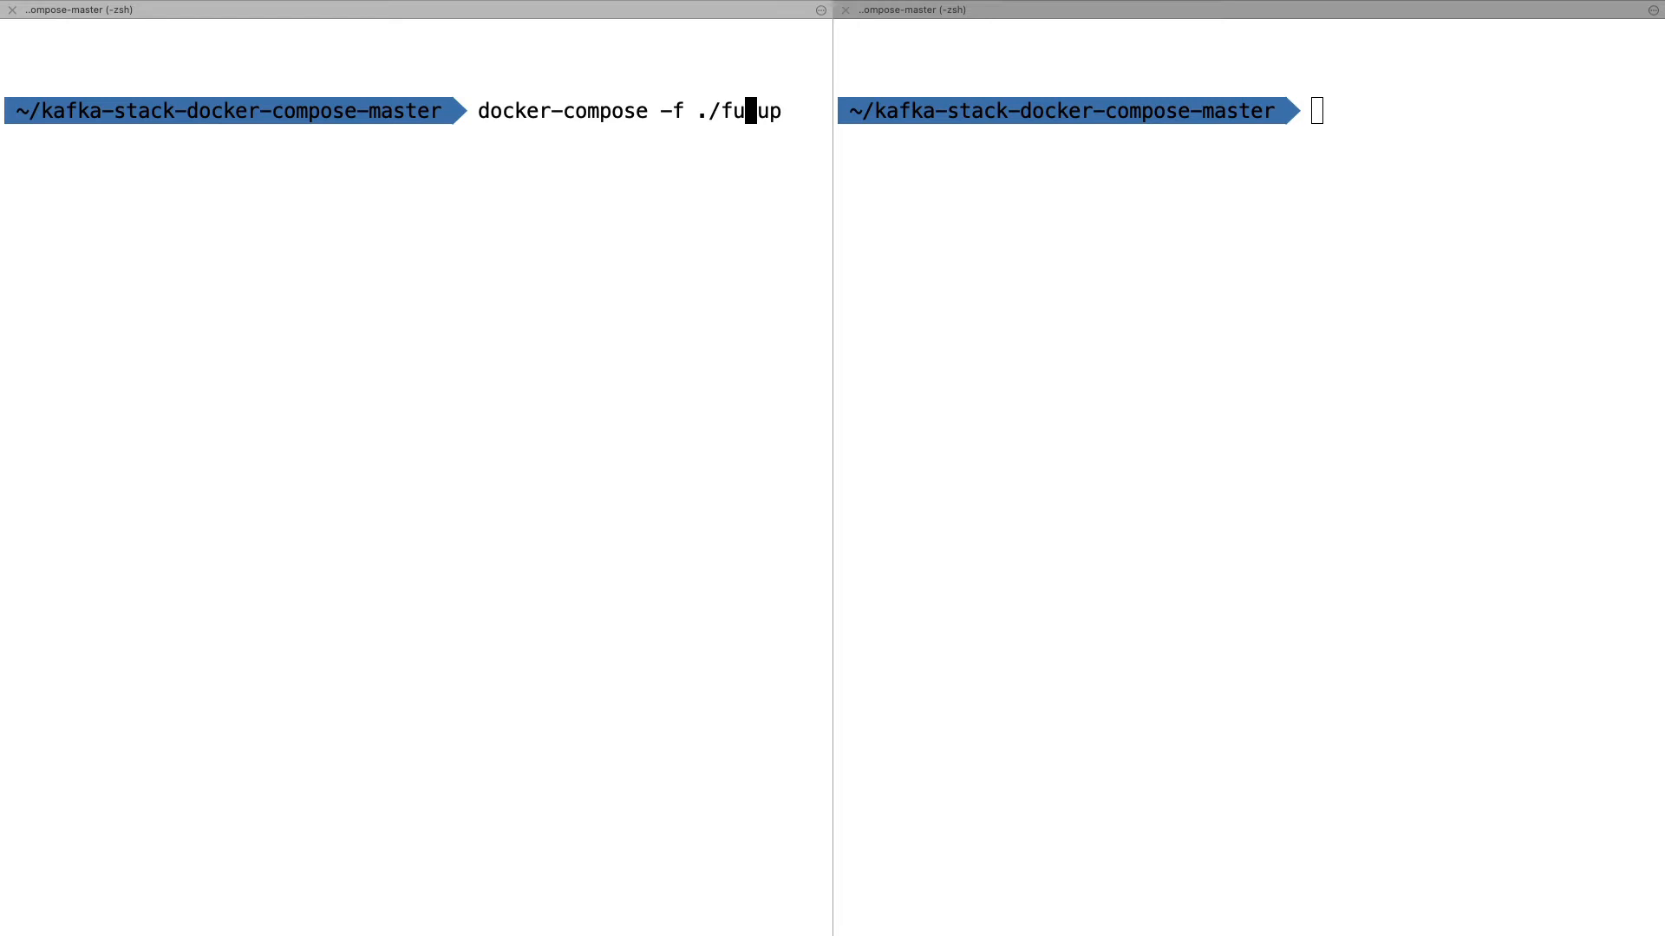
Run docker-compose -f ./full-stack-no-ui.yml up to start the full stack
text(ll-stack-no-ui.yml)
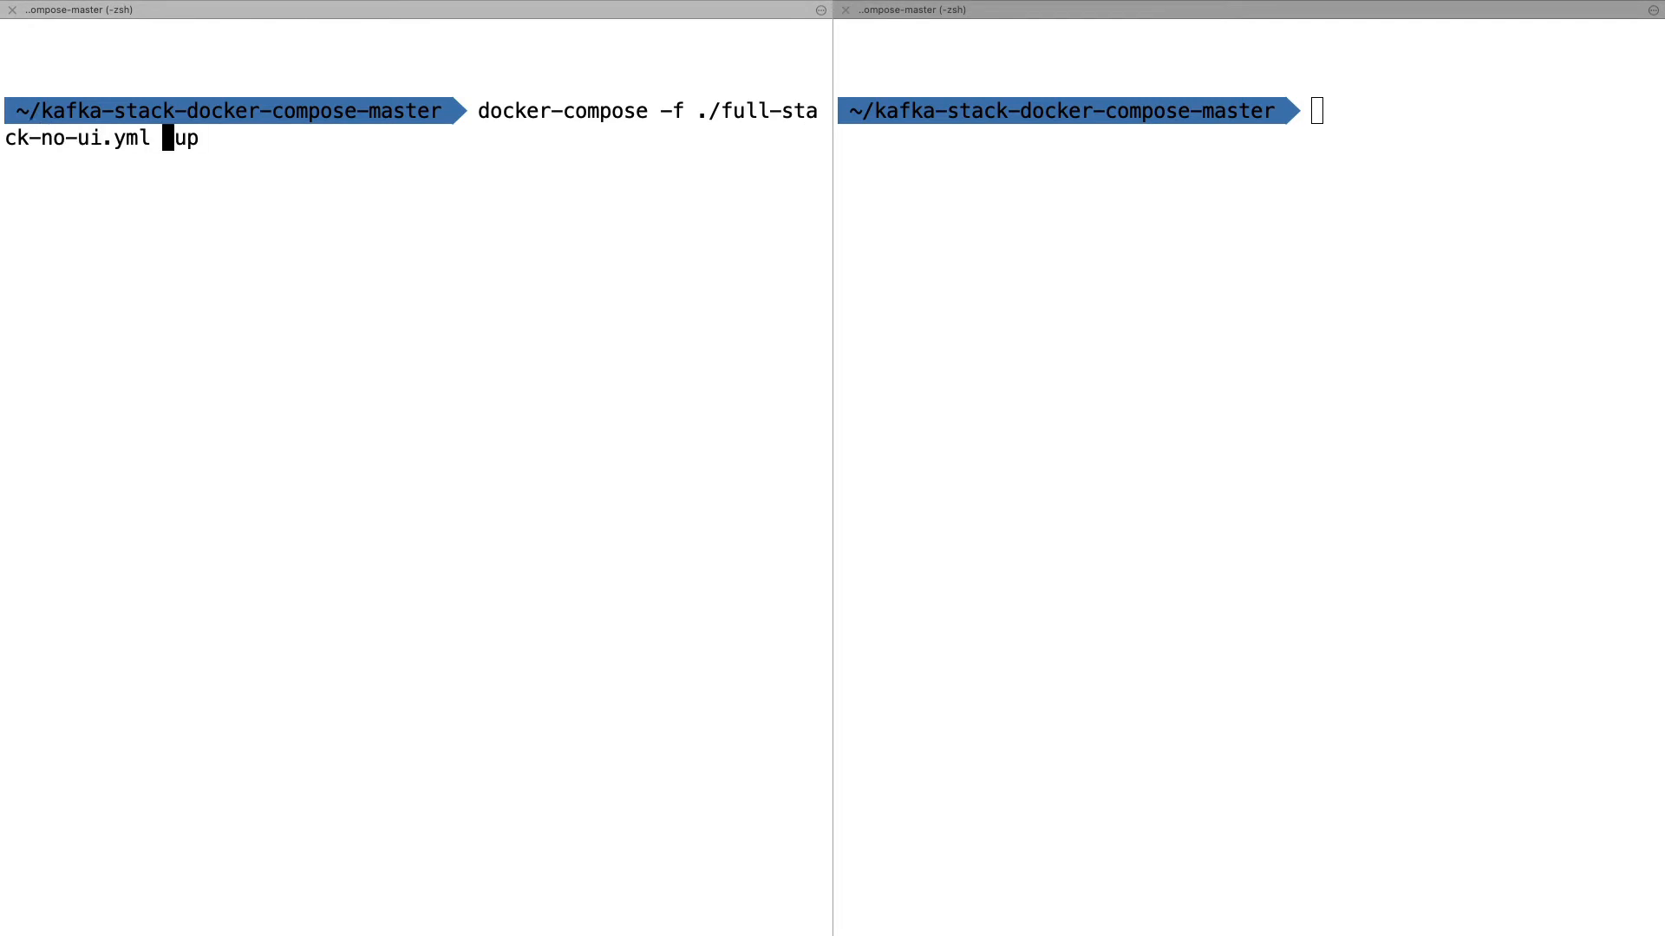
key(Right)
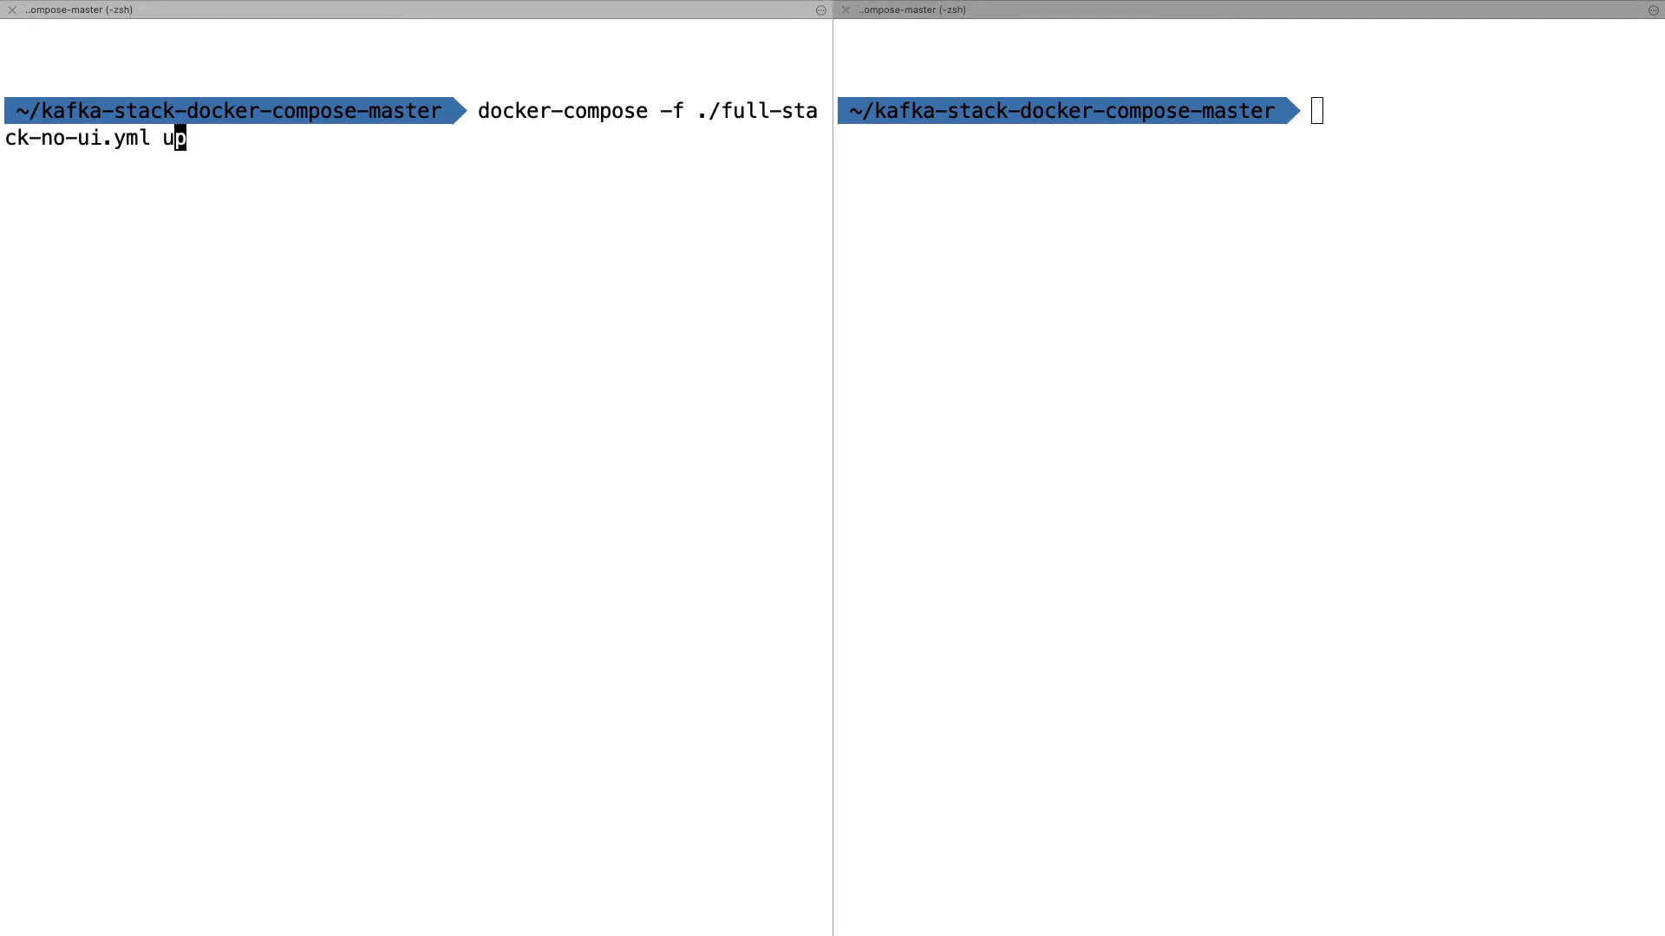
key(Return)
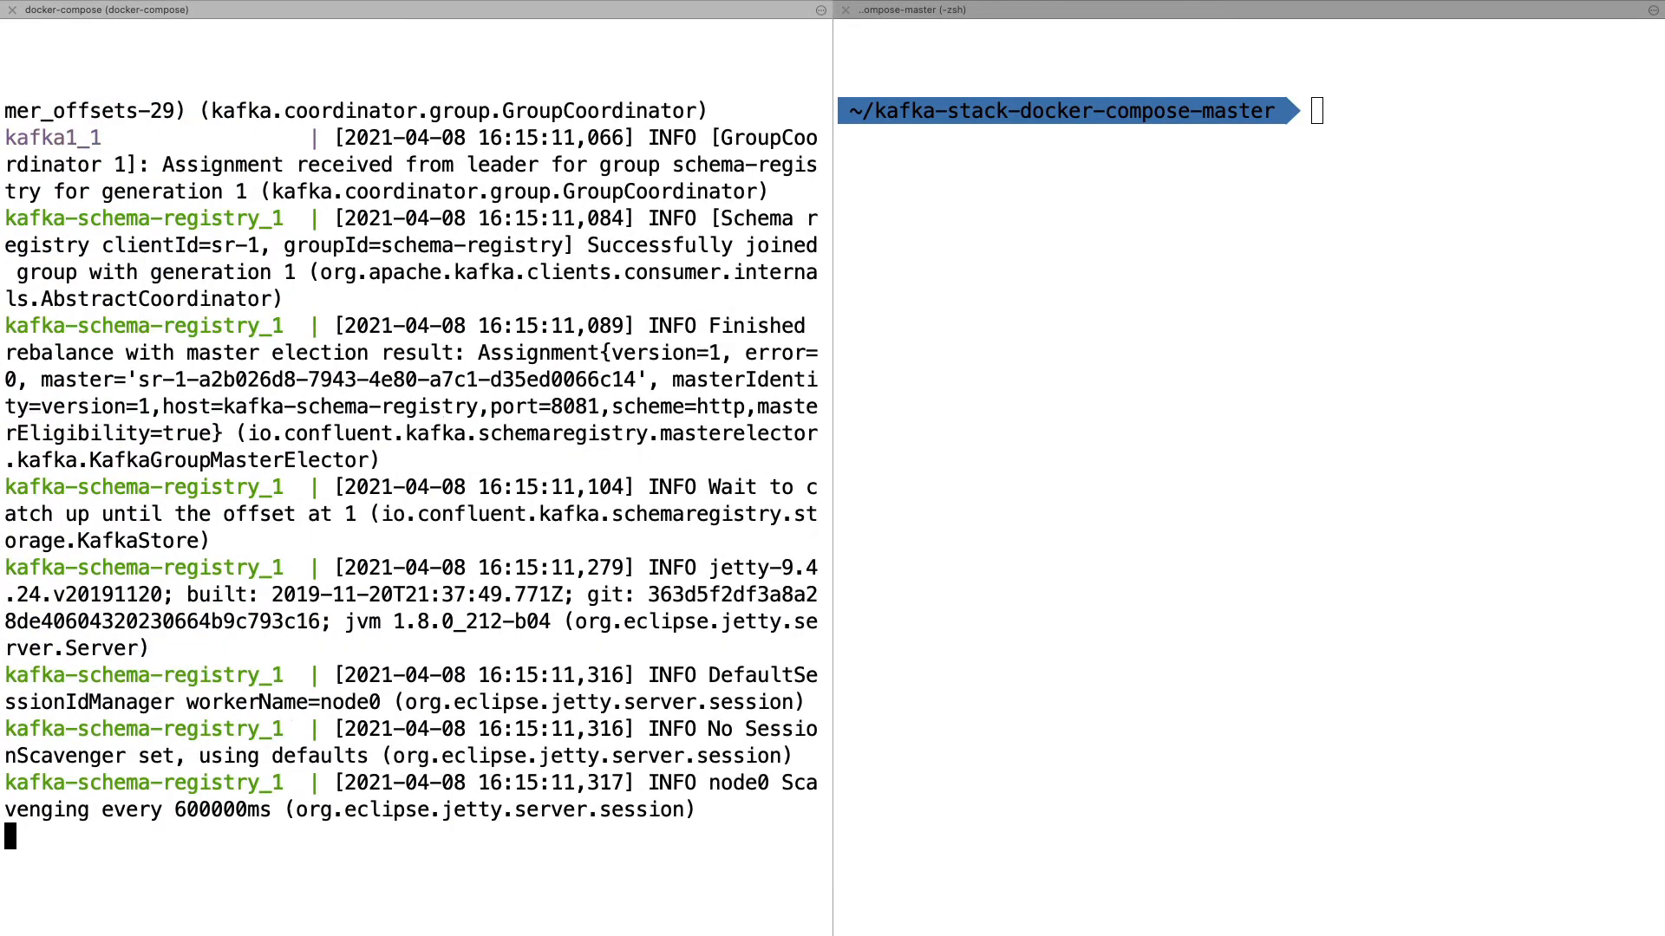
Follow the startup logs as schema registry, ksqlDB server and Kafka Connect come up
scroll(down, 3)
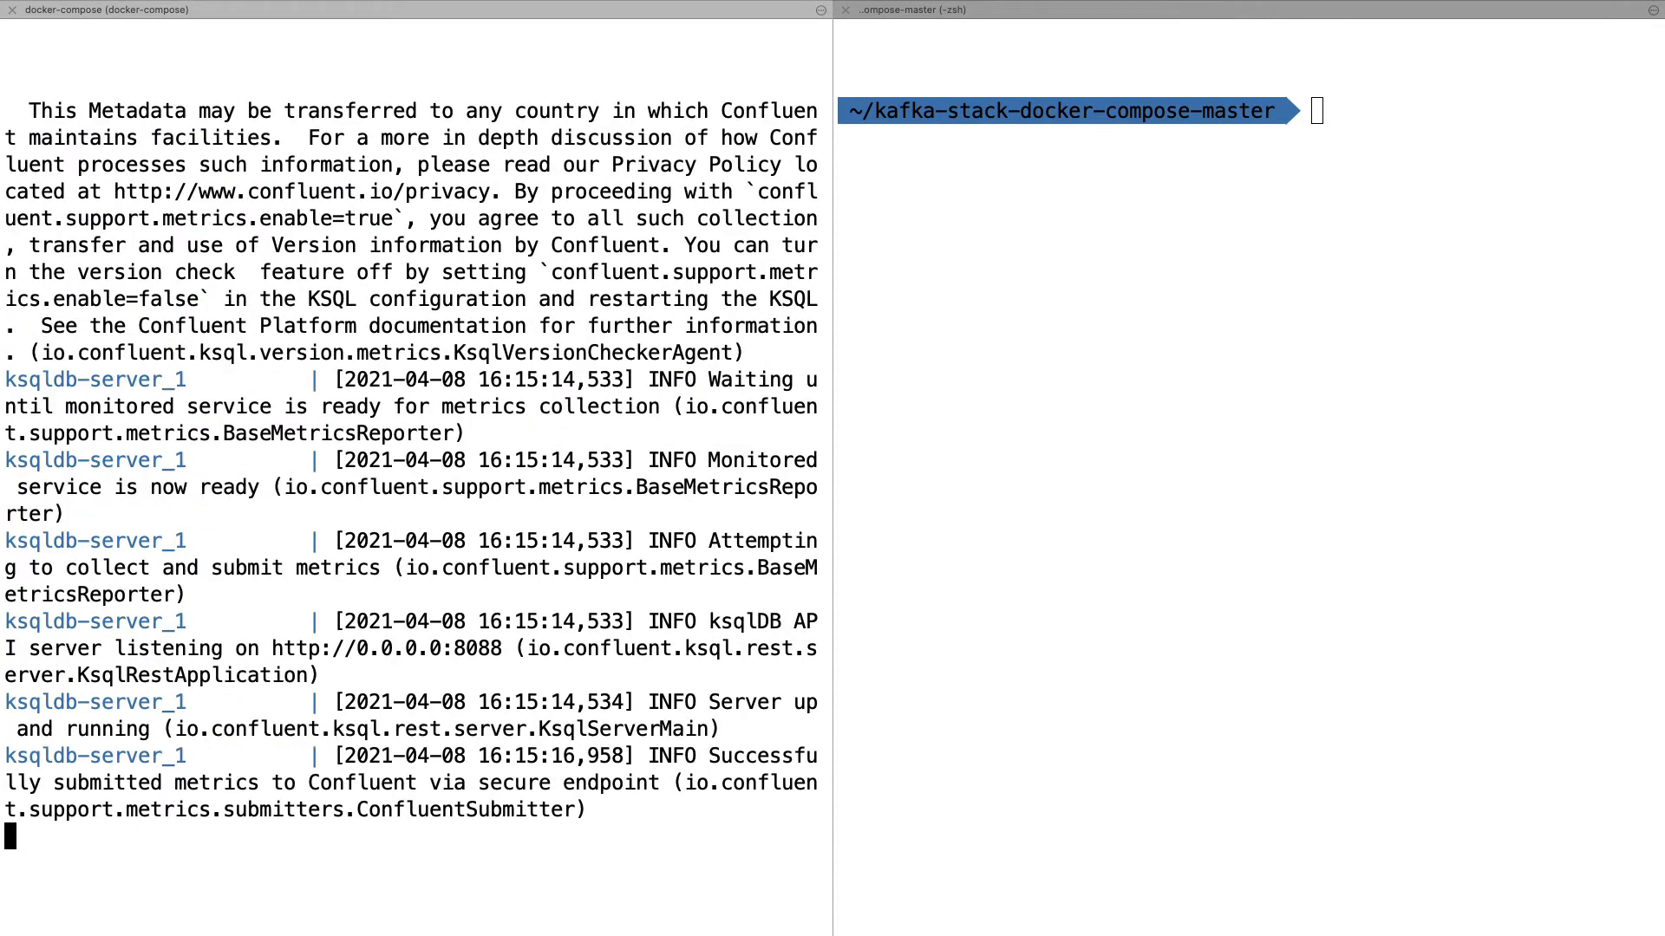
scroll(down, 3)
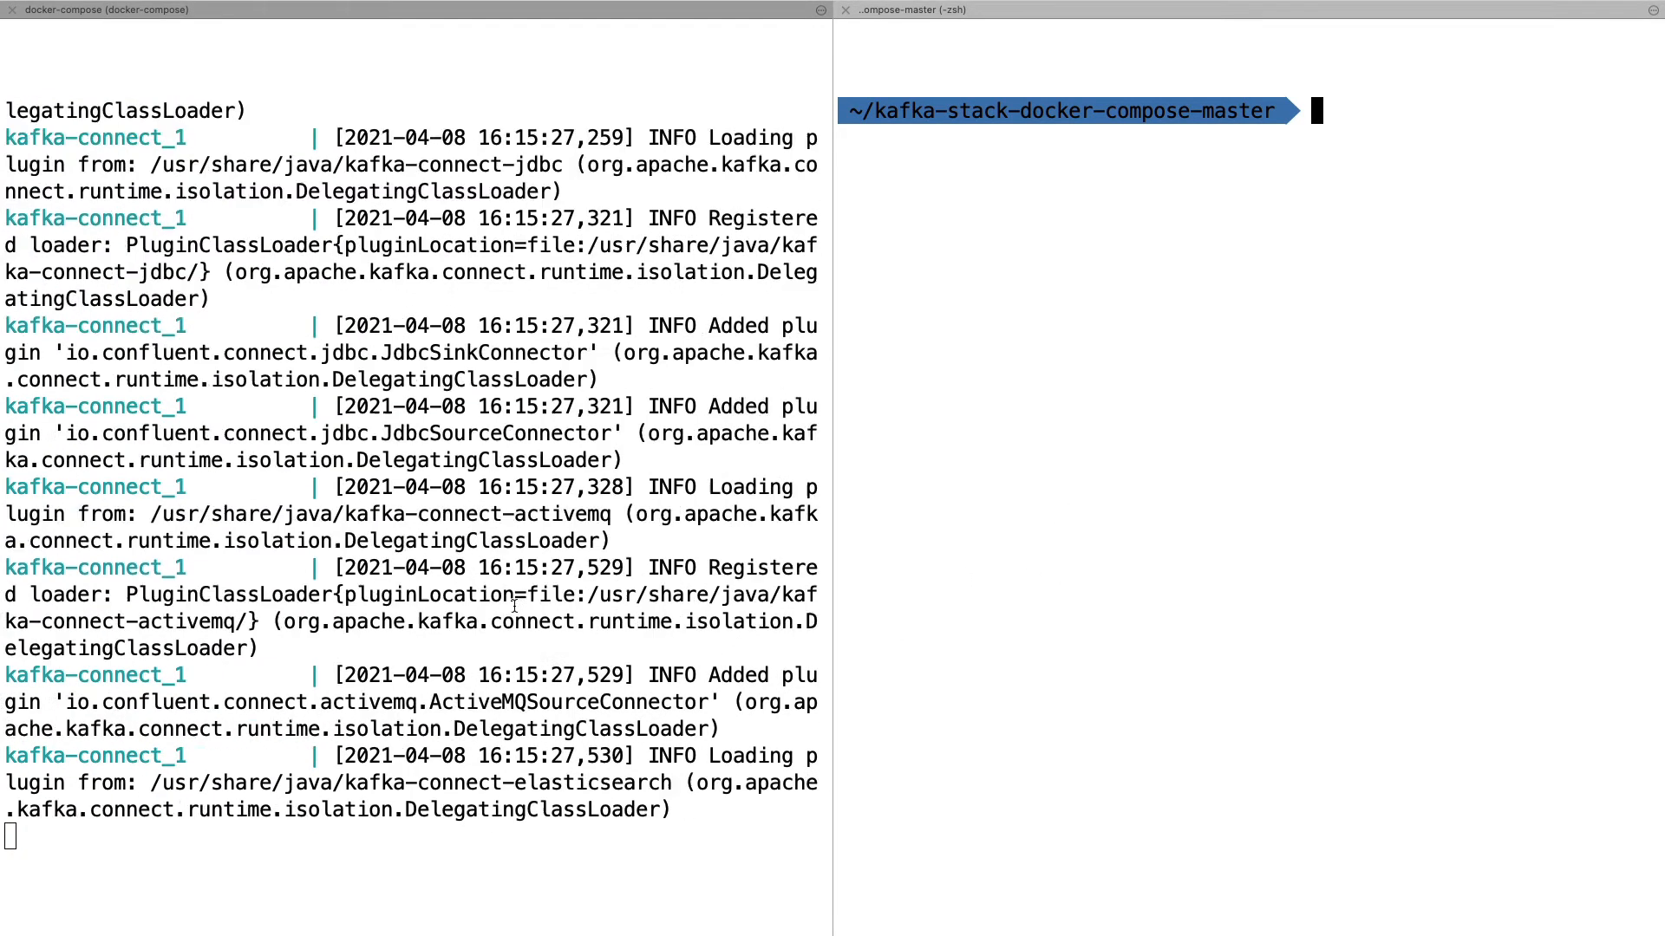
Run docker-compose -f ./full-stack-no-ui.yml ps, showing all six containers Up
text(docker-com)
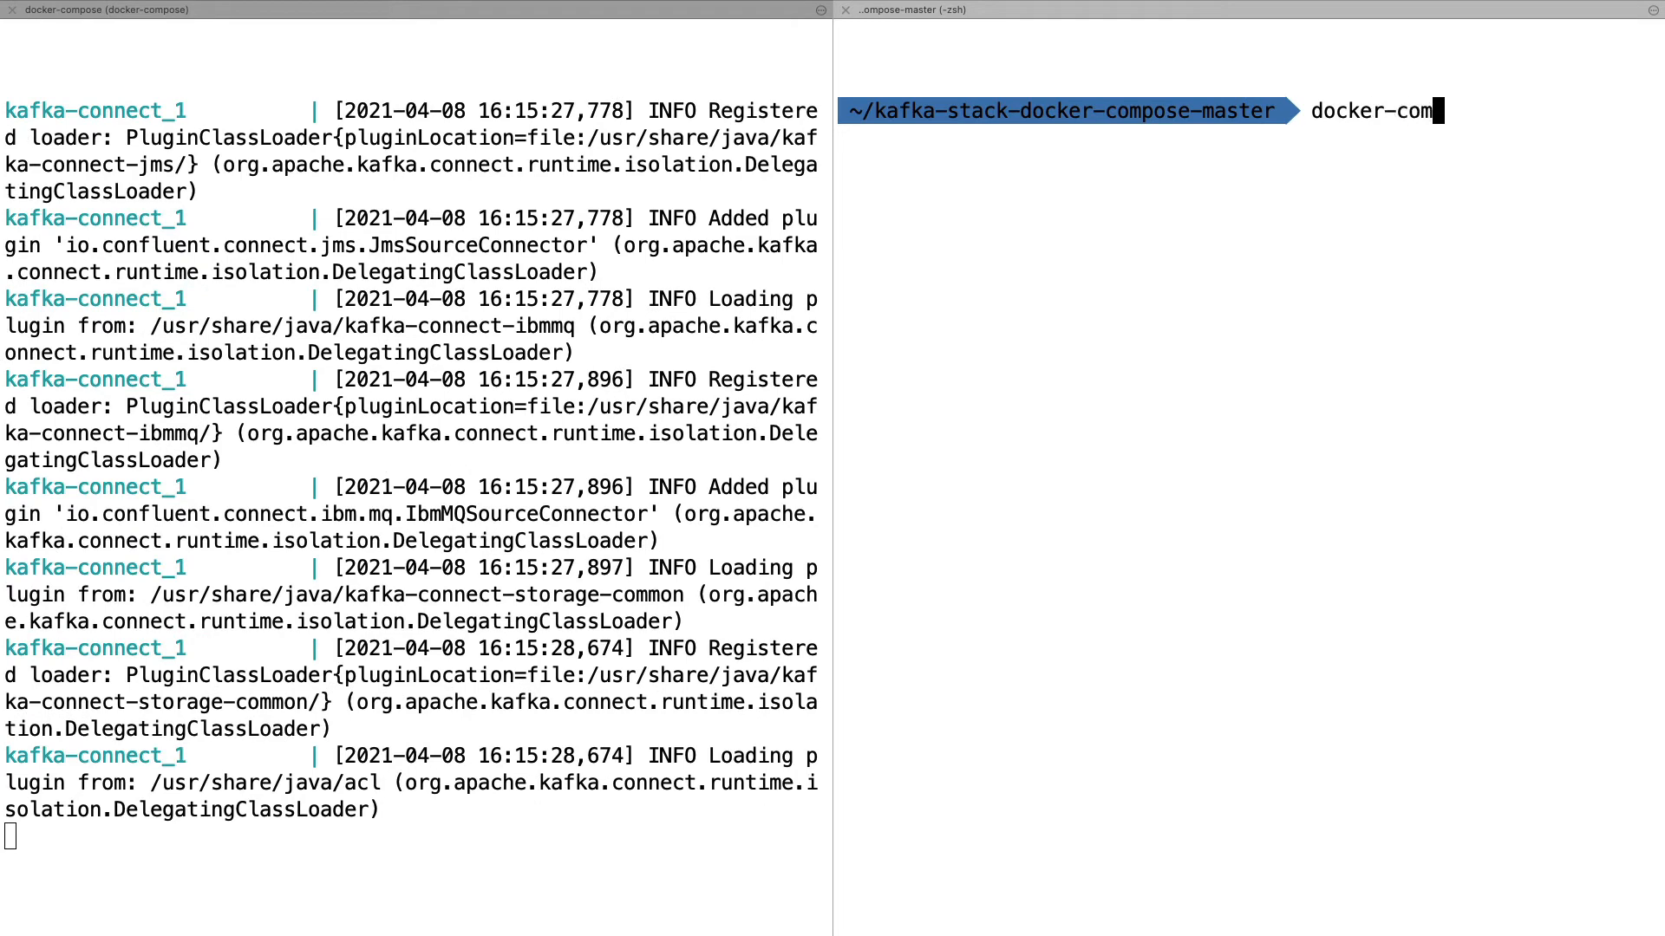
text(pose -f ./)
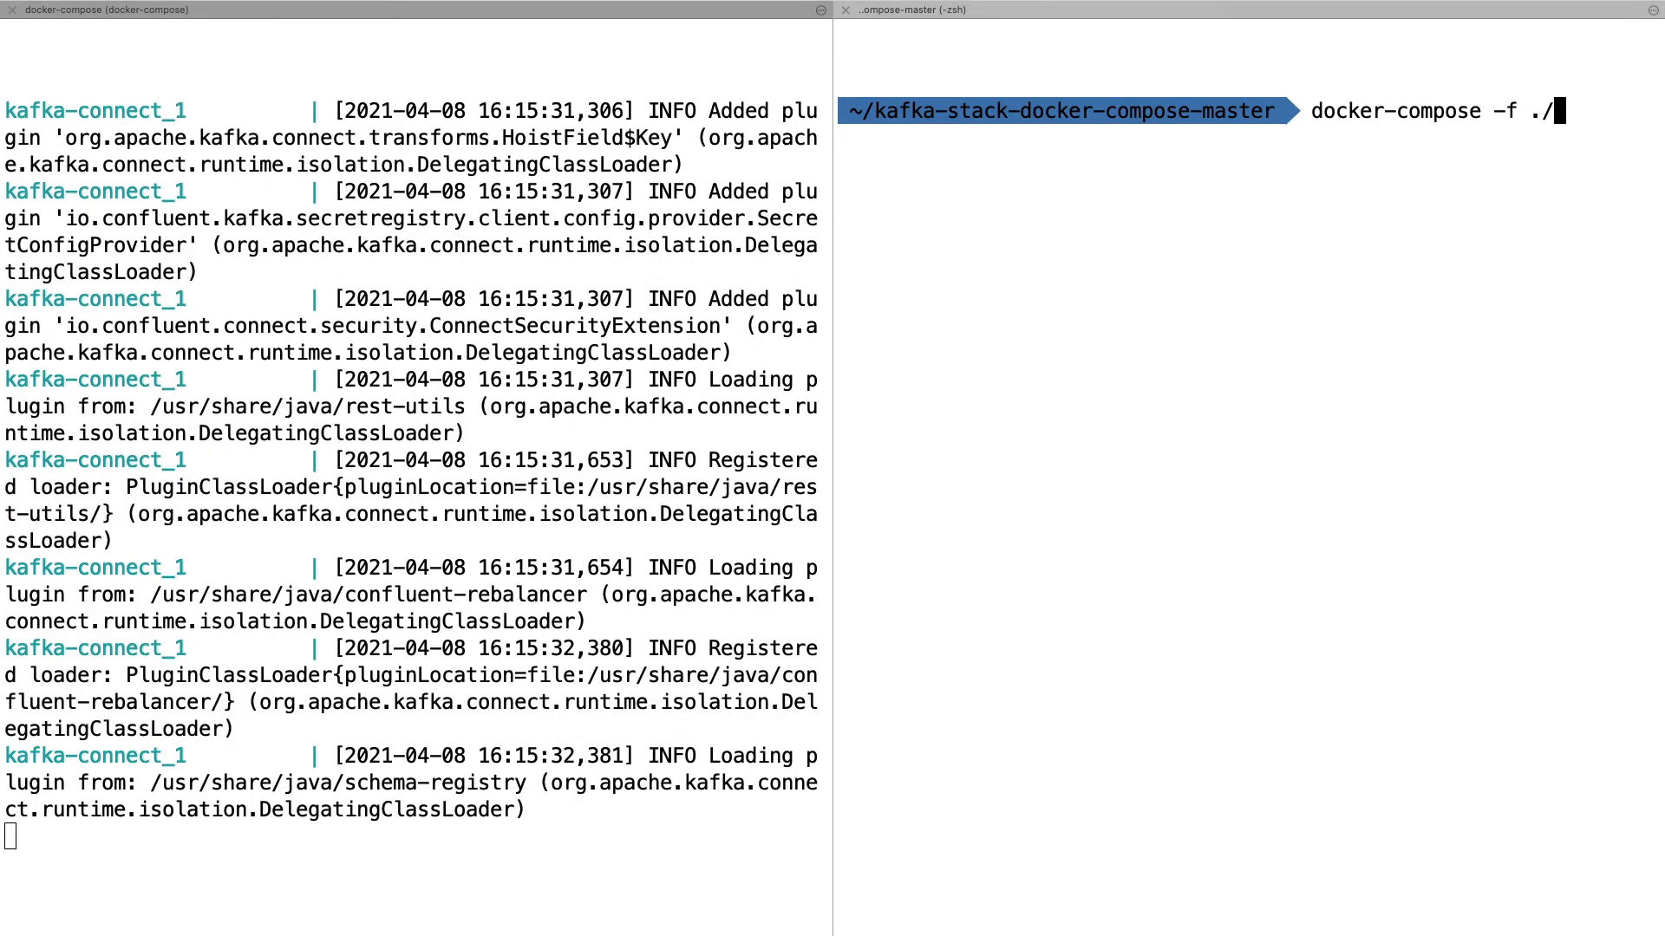
text(full-stack-no-ui.yml)
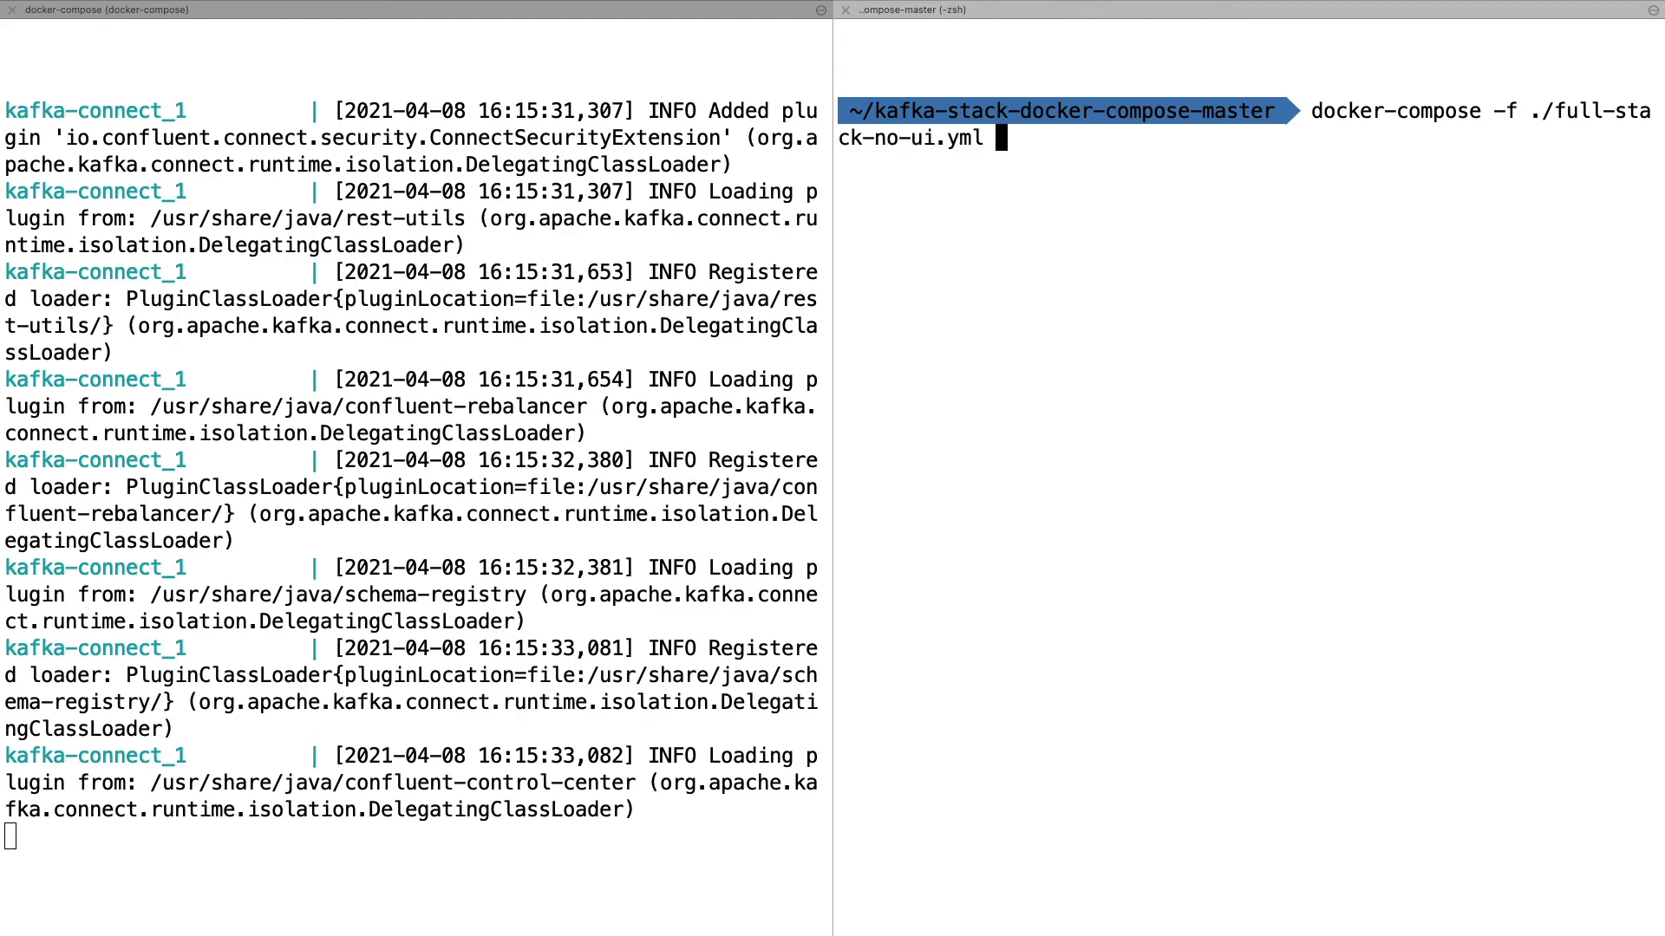
text(ps)
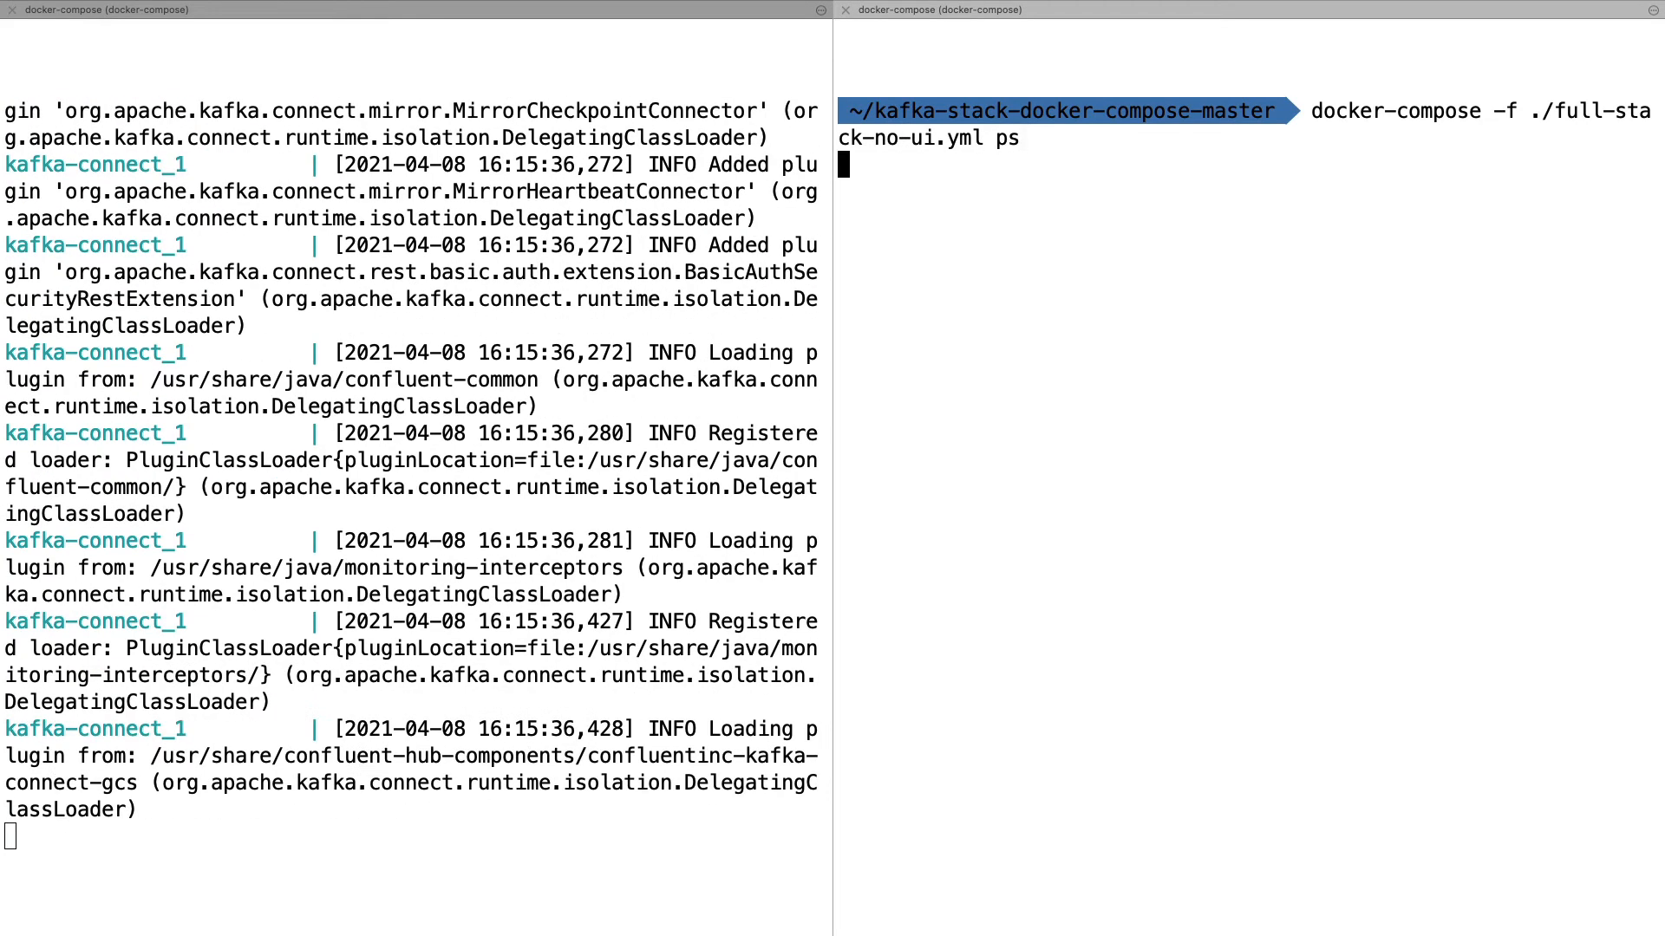
key(Return)
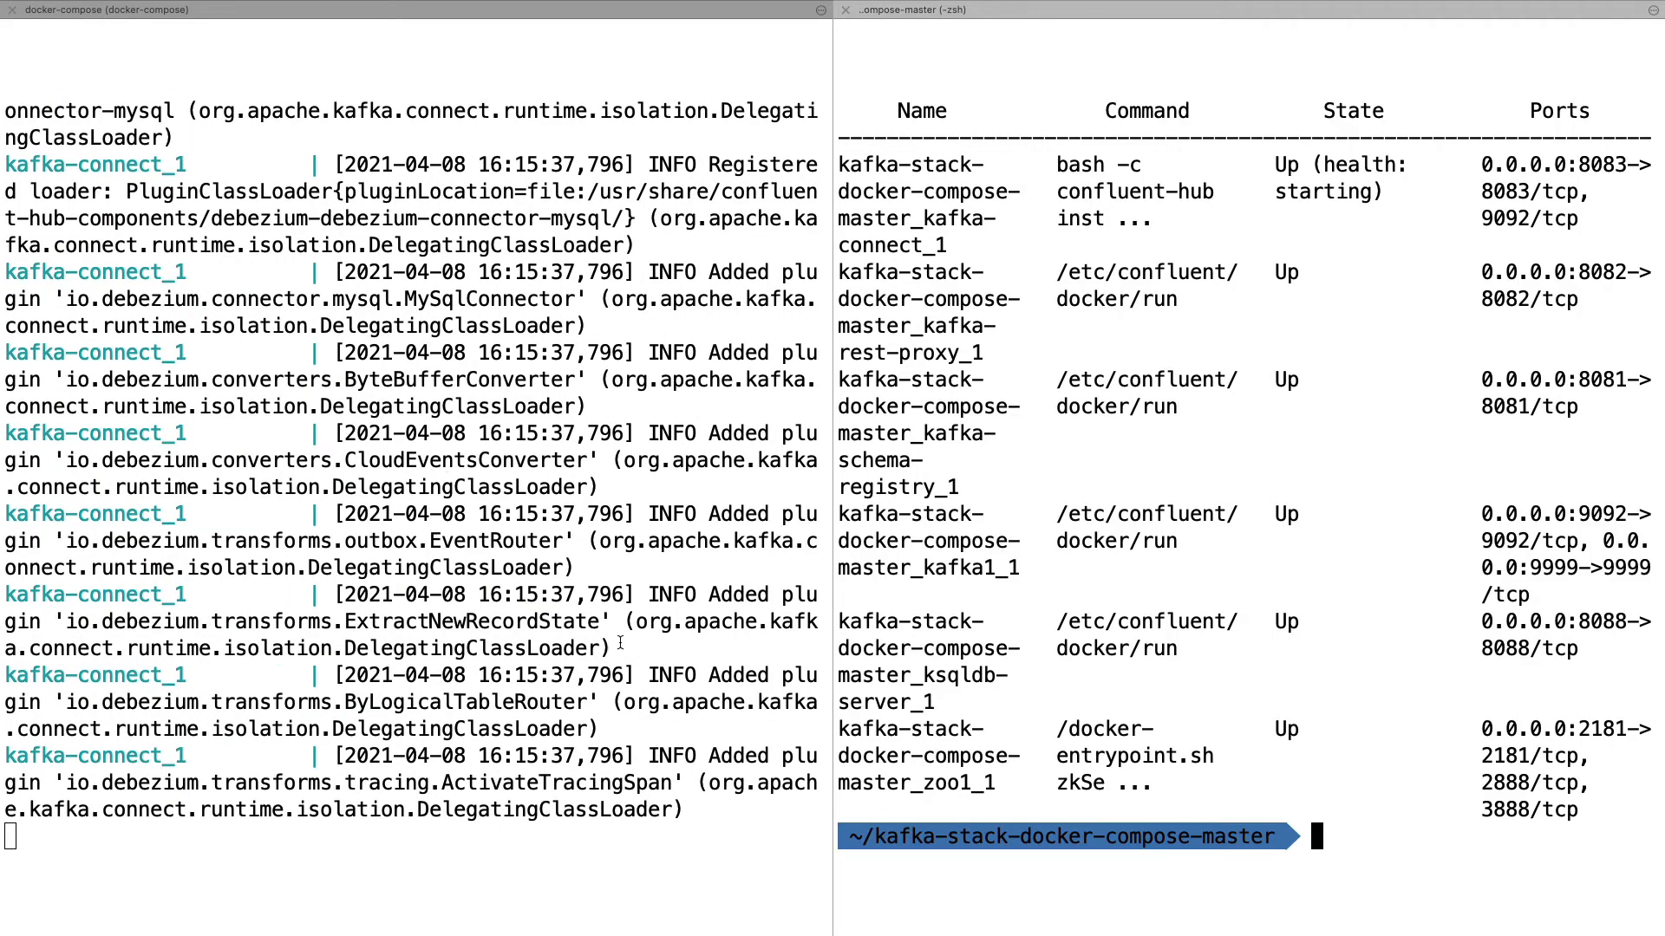